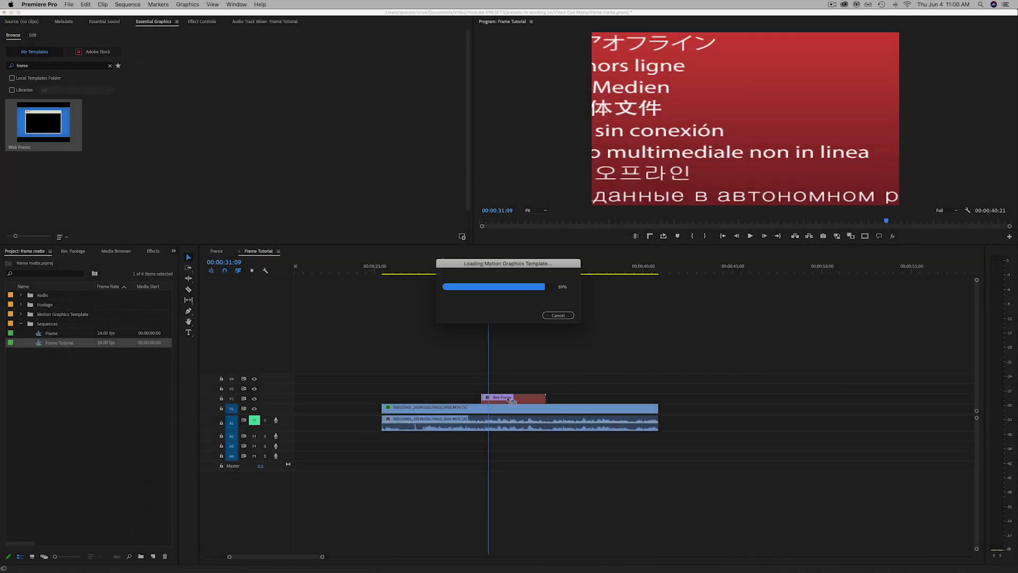
- Place the Web Frame Mogrt on V2 above the talking-head clip
right_click(513, 397)
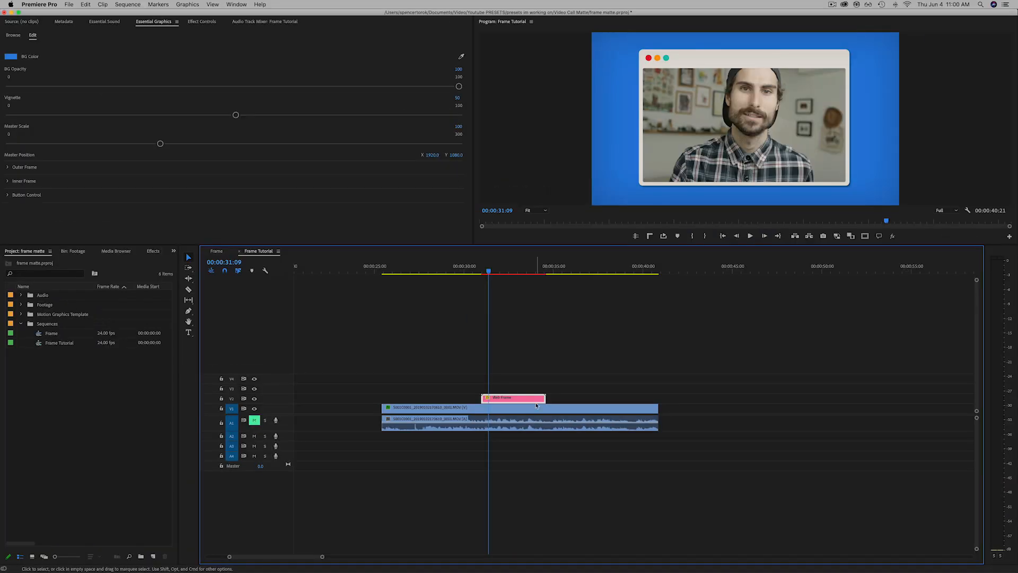
mouse_move(536, 405)
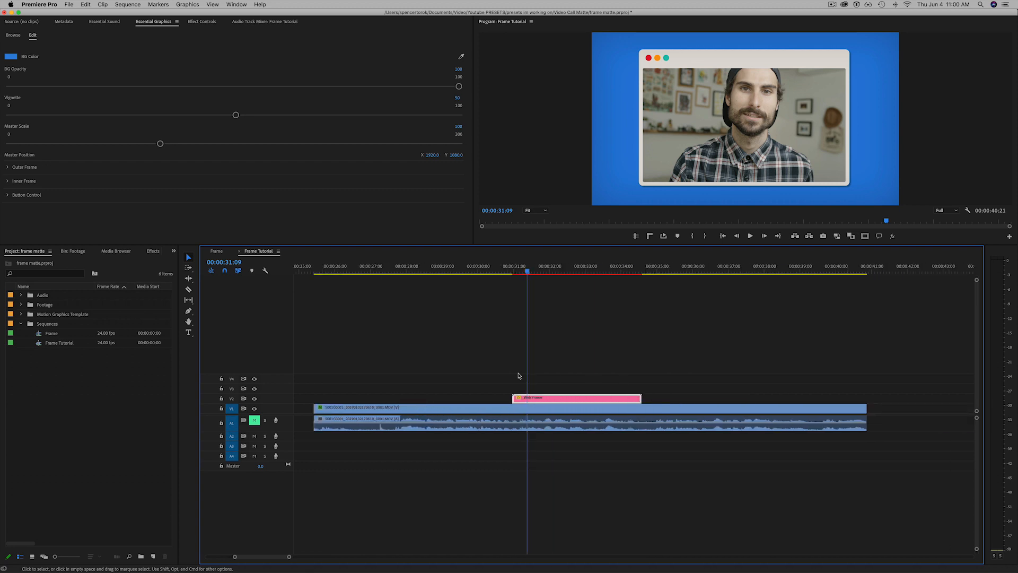
mouse_move(565, 383)
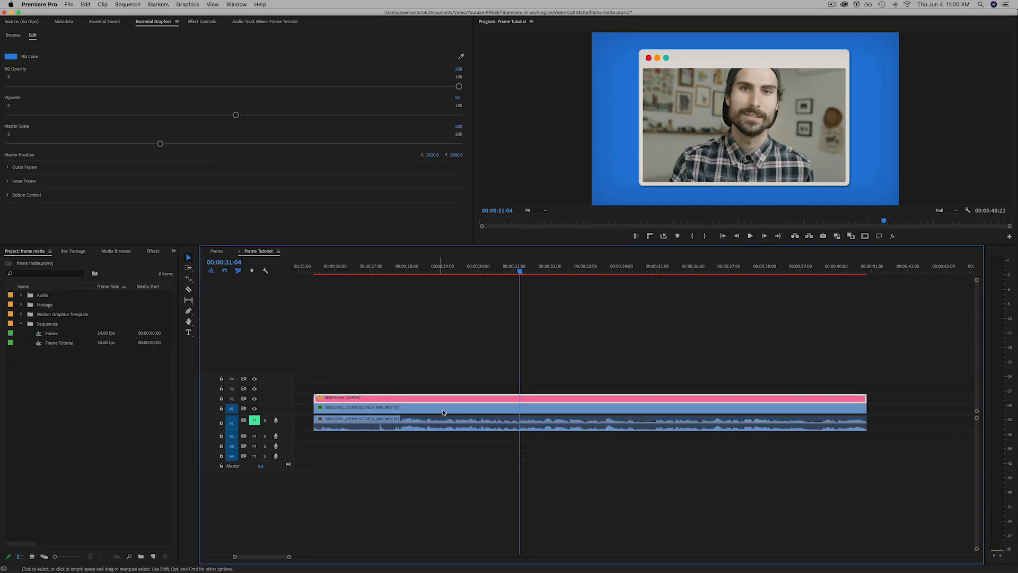
- Select the Web Frame graphic and reveal its editable frame settings in Essential Graphics
click(202, 21)
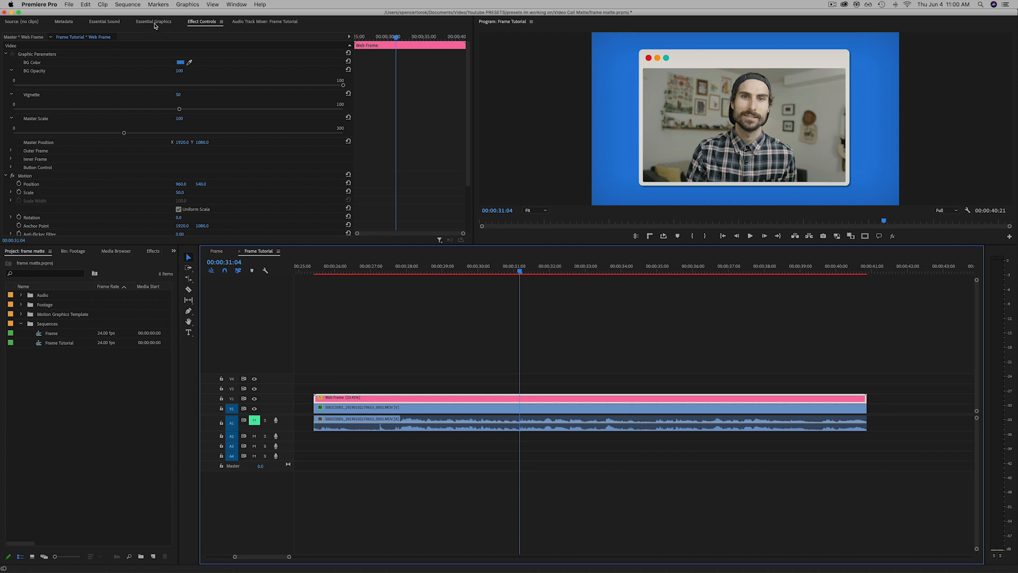
click(154, 21)
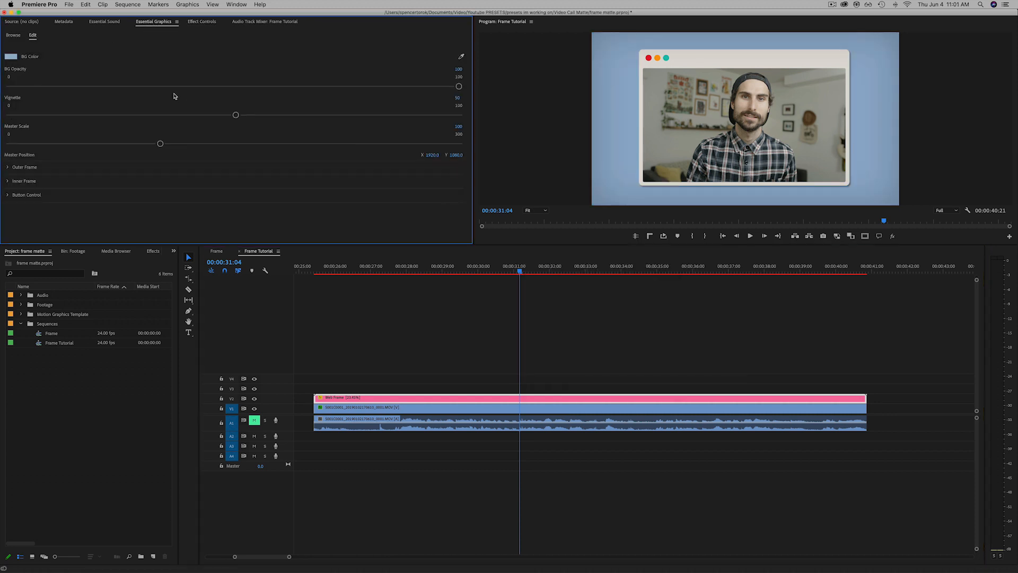
mouse_move(176, 148)
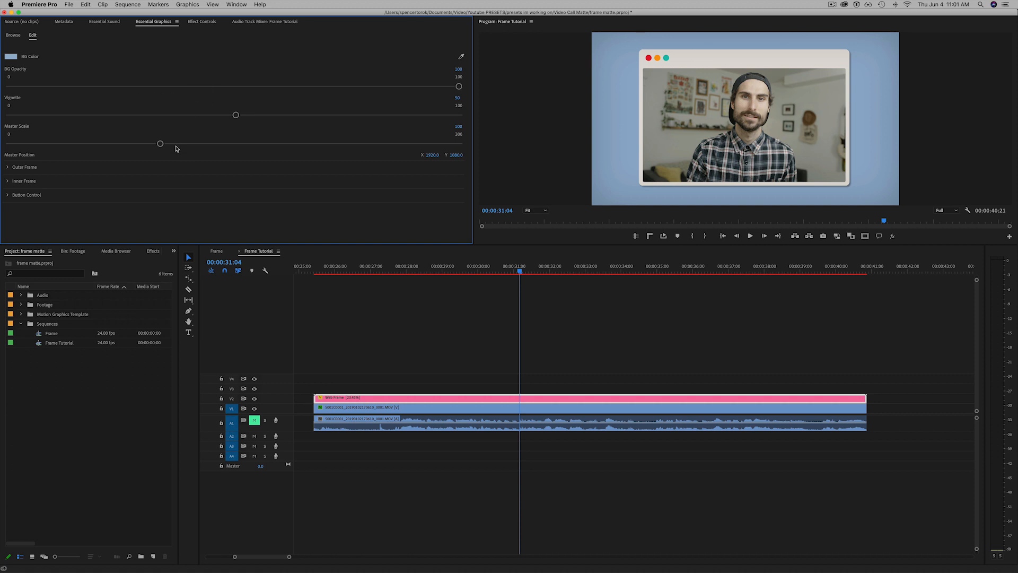
- Test Master Scale at about 81 percent, restore it to 100, and adjust the background Vignette
drag(161, 143, 181, 143)
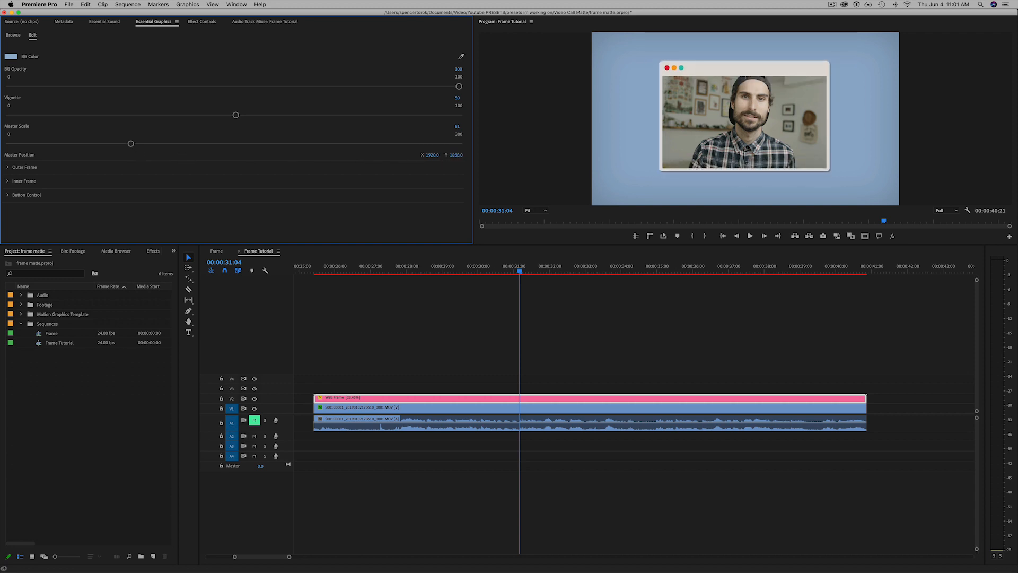
drag(131, 143, 160, 143)
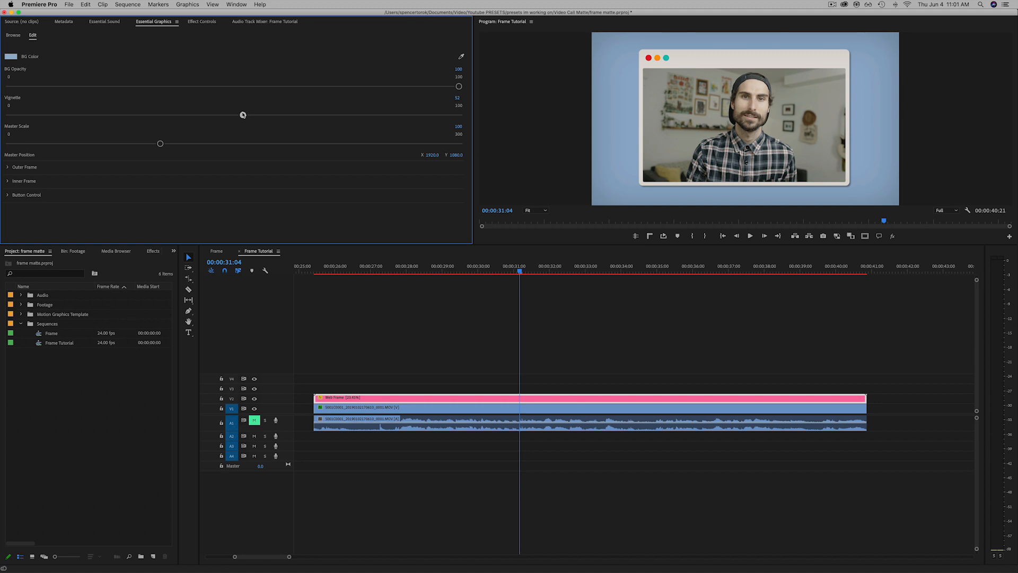
drag(243, 114, 235, 114)
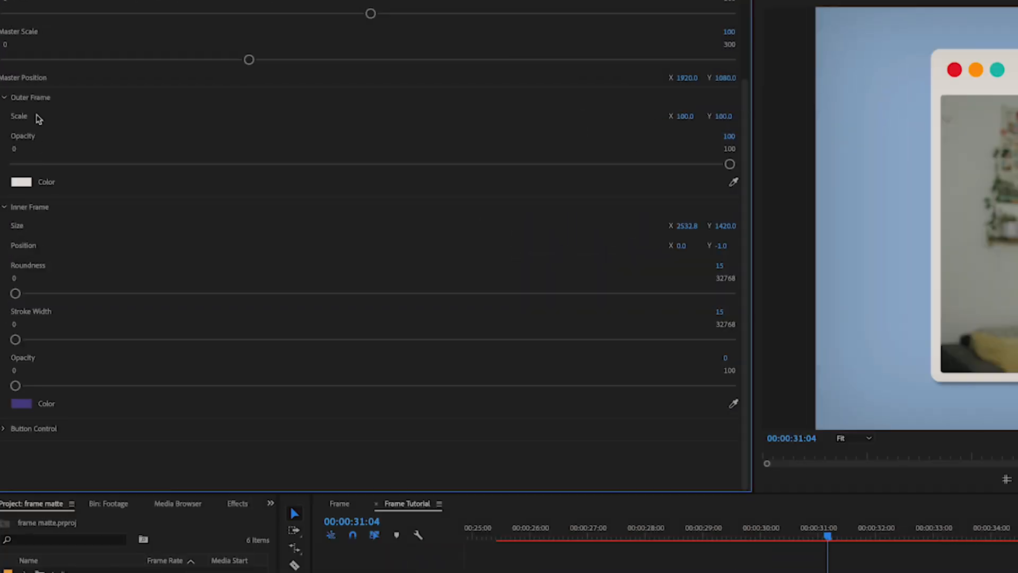
mouse_move(119, 252)
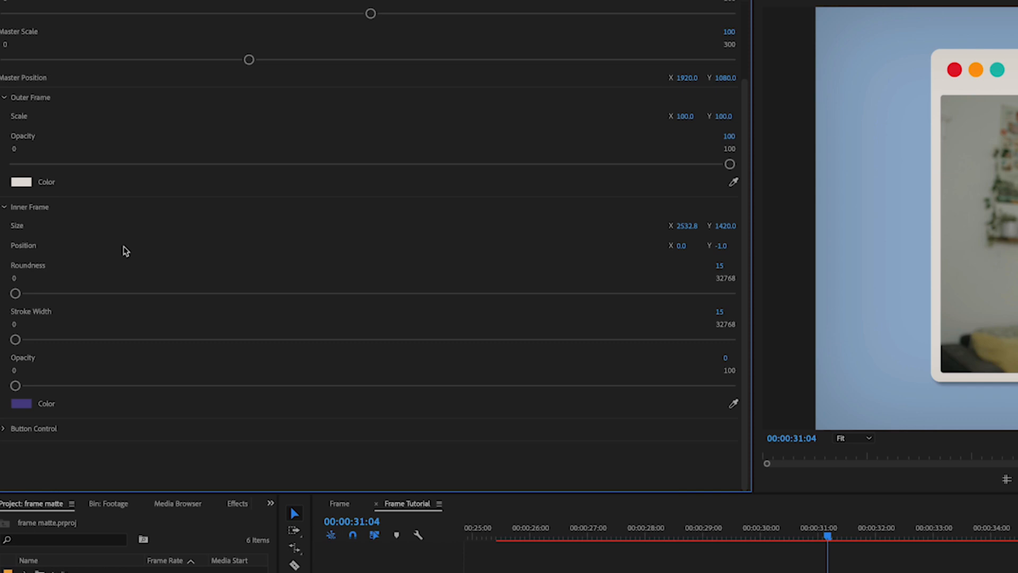
- Adjust the Outer Frame opacity down to half and back, then reveal the remaining frame and button settings
drag(730, 163, 701, 163)
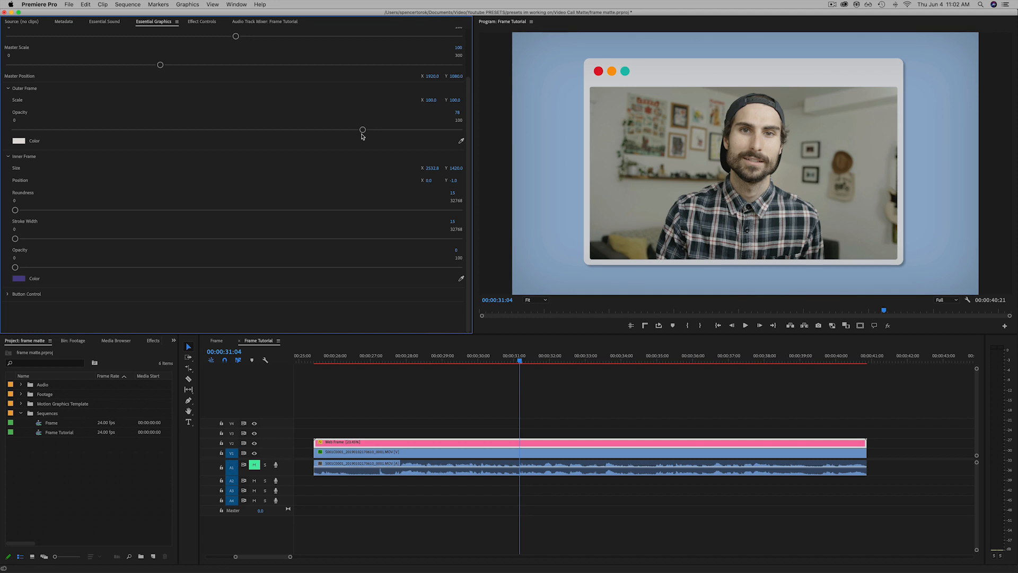
drag(363, 129, 235, 129)
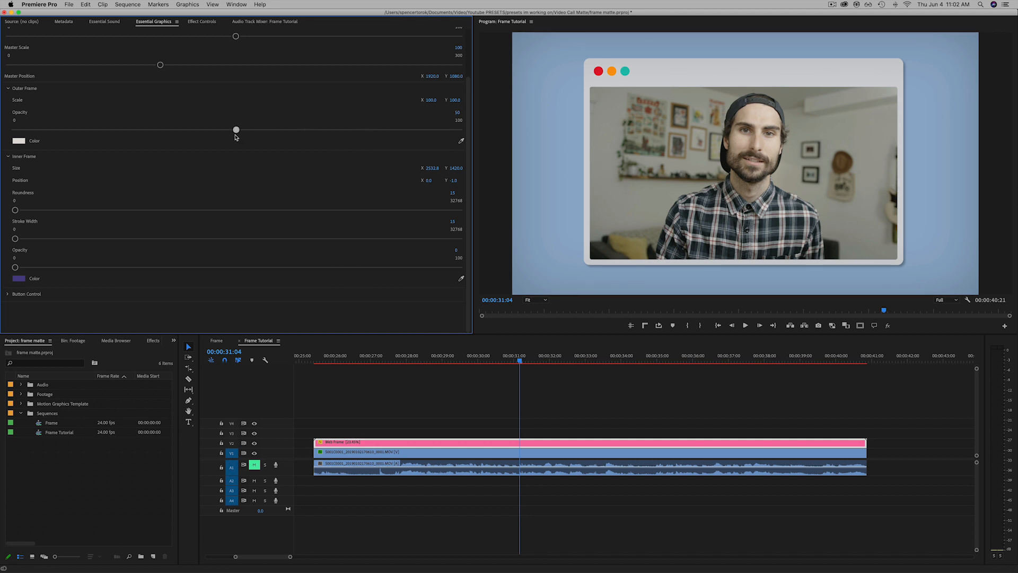
drag(235, 129, 460, 129)
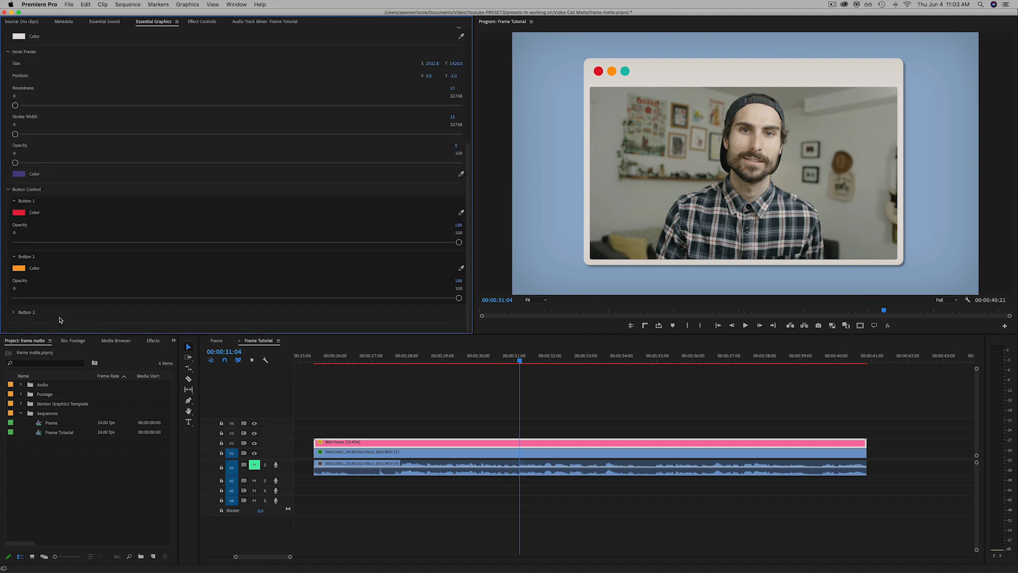
scroll(down, 3)
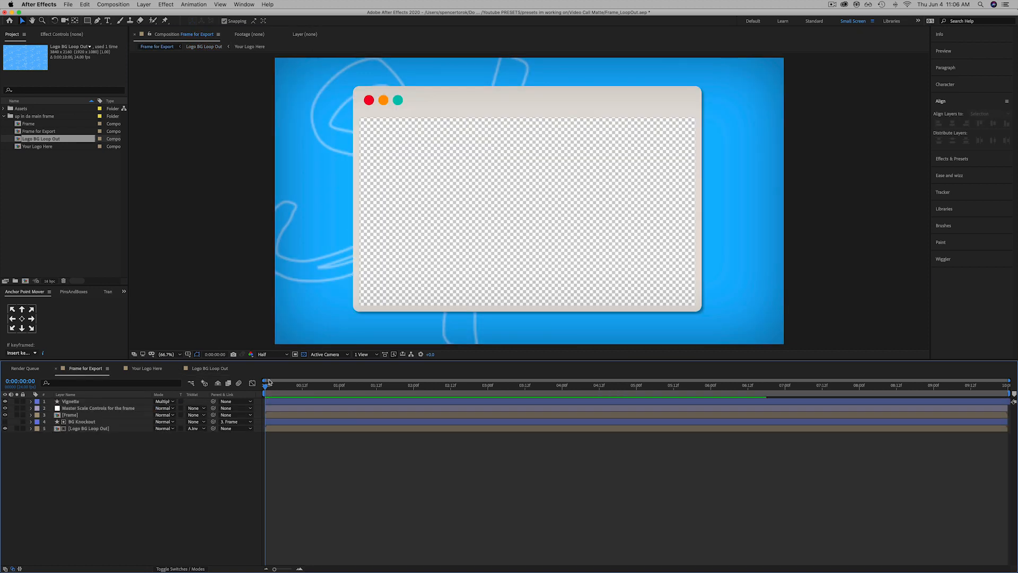
- Scrub the Frame for Export timeline to preview the Logo BG Loop Out animation
click(325, 385)
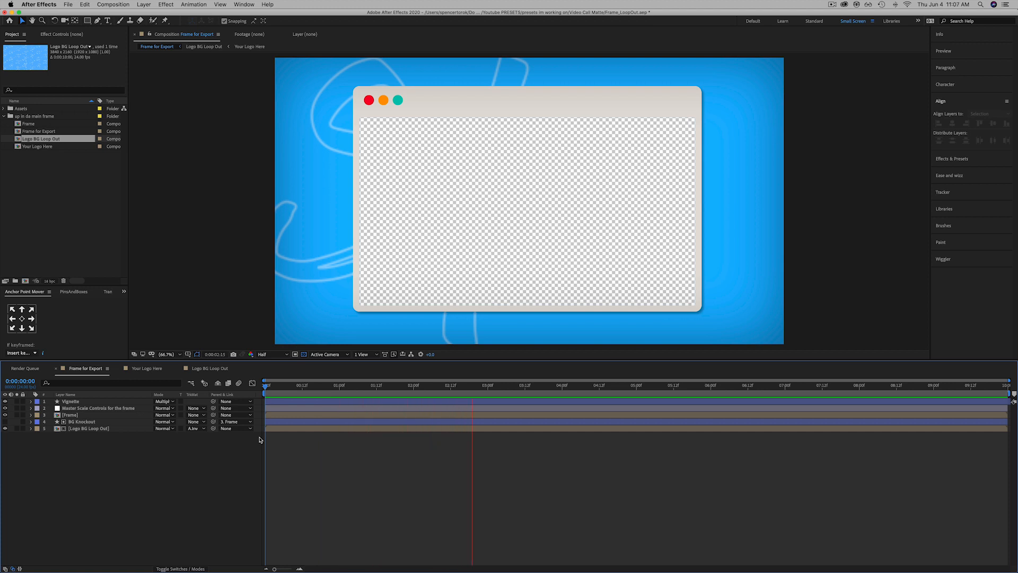
click(620, 385)
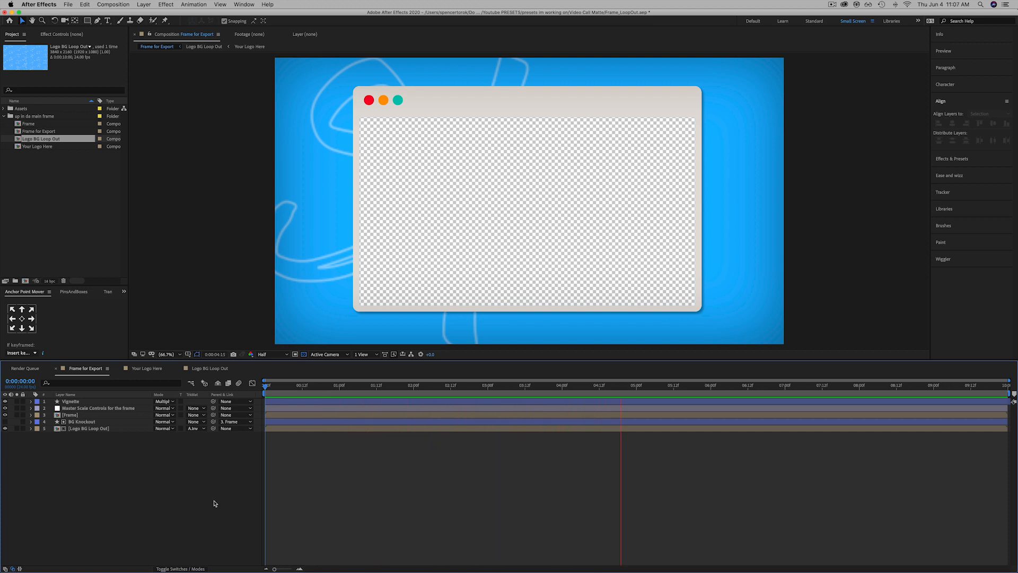